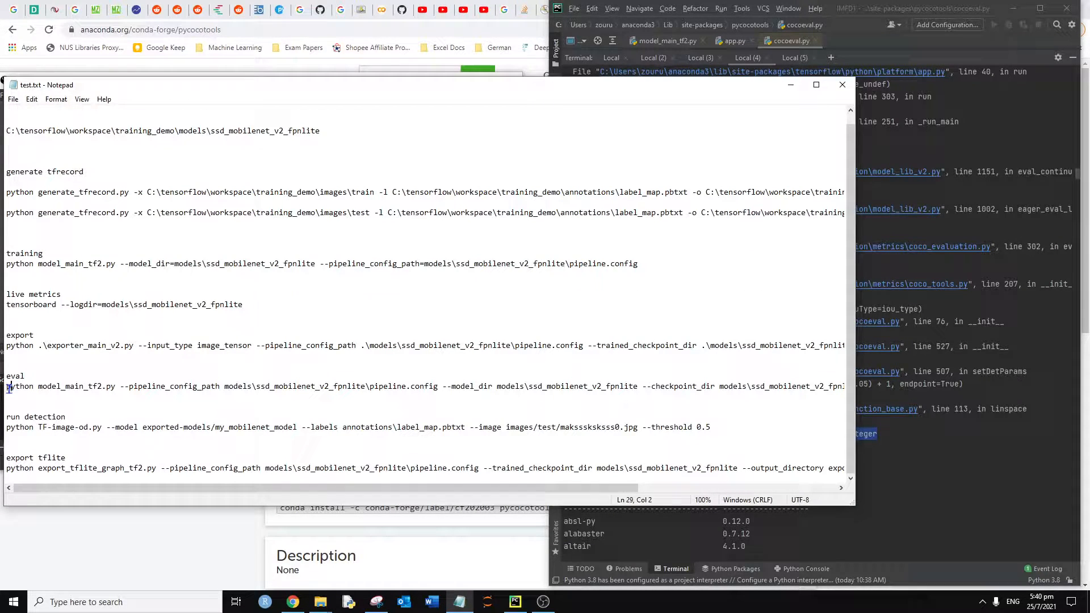
mouse_move(777, 105)
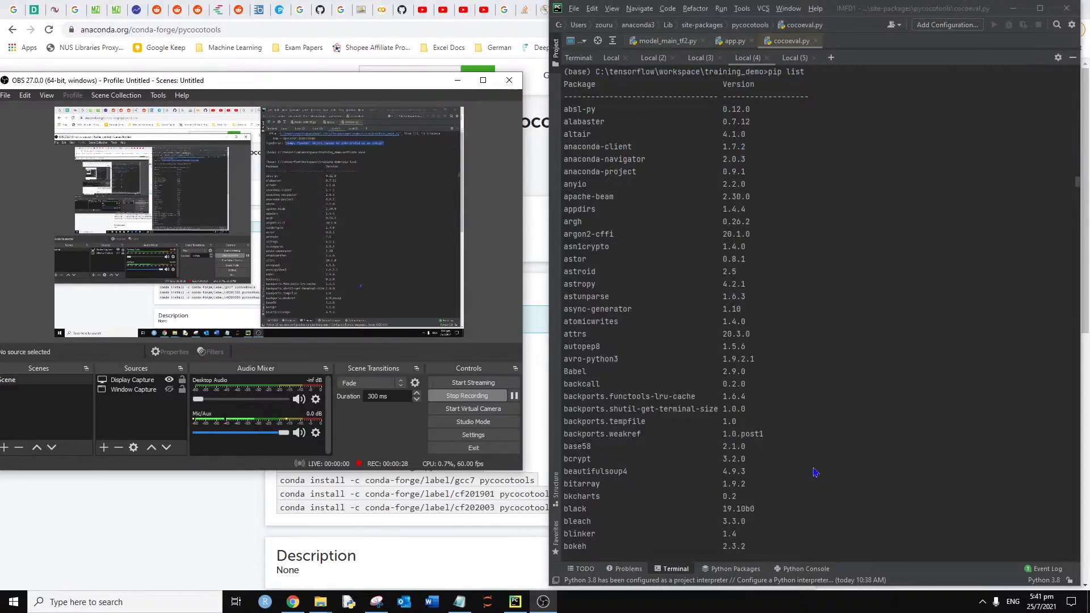
Scroll the conda-forge pycocotools page to its conda install commands.
scroll("down", 3)
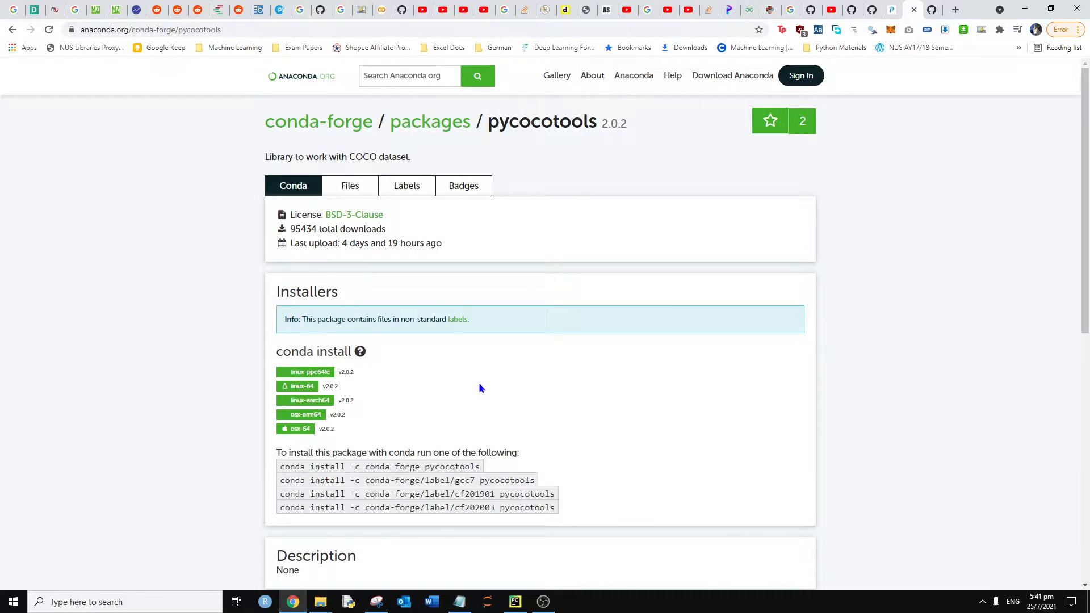
mouse_move(888, 7)
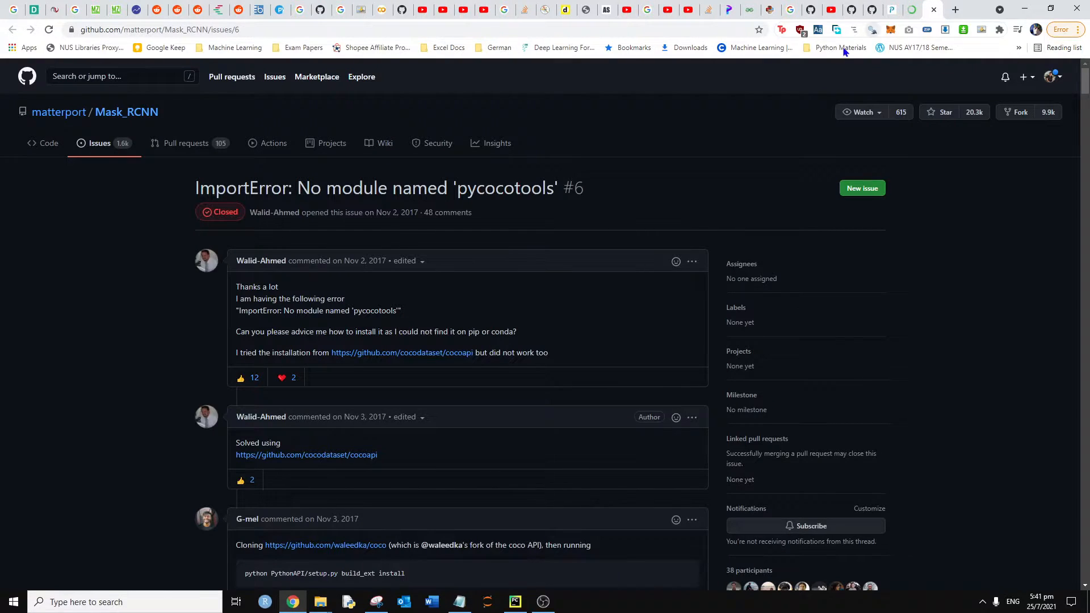
Start a blank Notepad note containing 'pip install pycocotools-windows'.
left_click(457, 601)
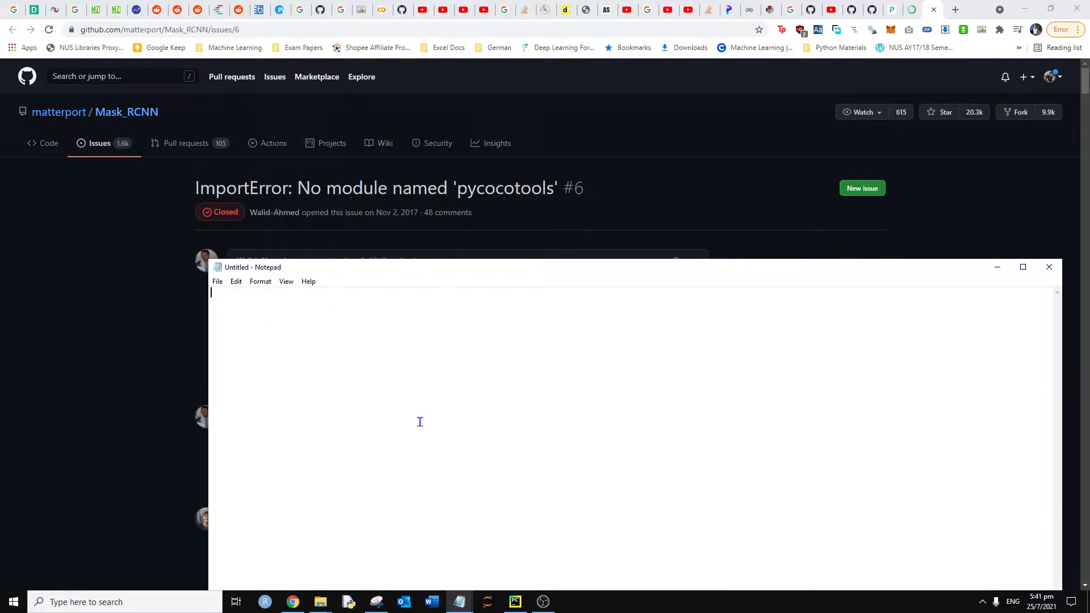
type("pip install pycocotools-windows")
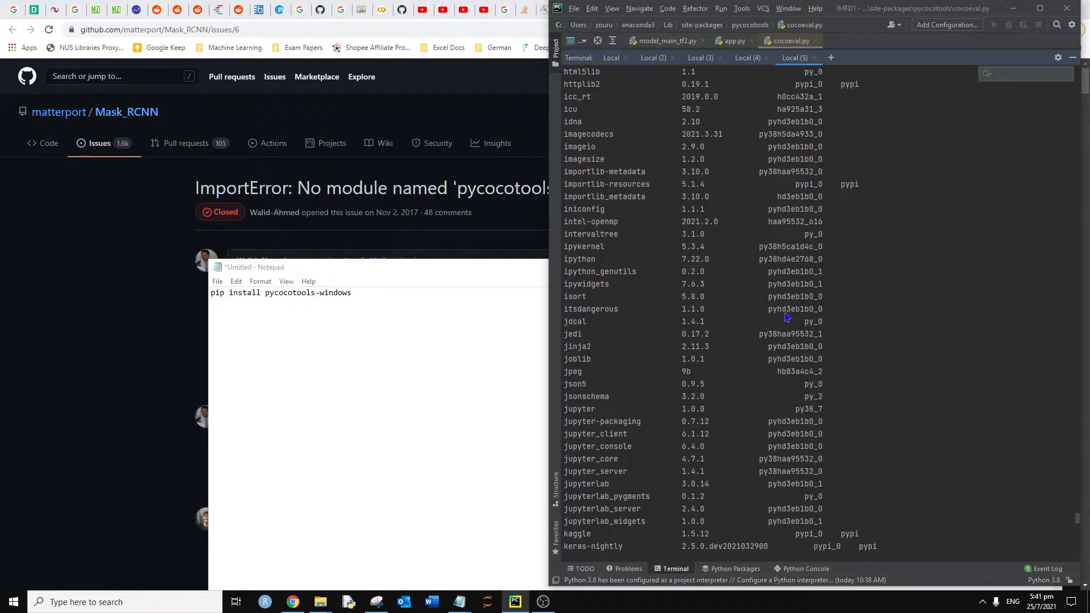
Confirm pycocotools-windows 2.0.0.2 in the conda list, then move to the Local (4) evaluation terminal.
scroll("down", 3)
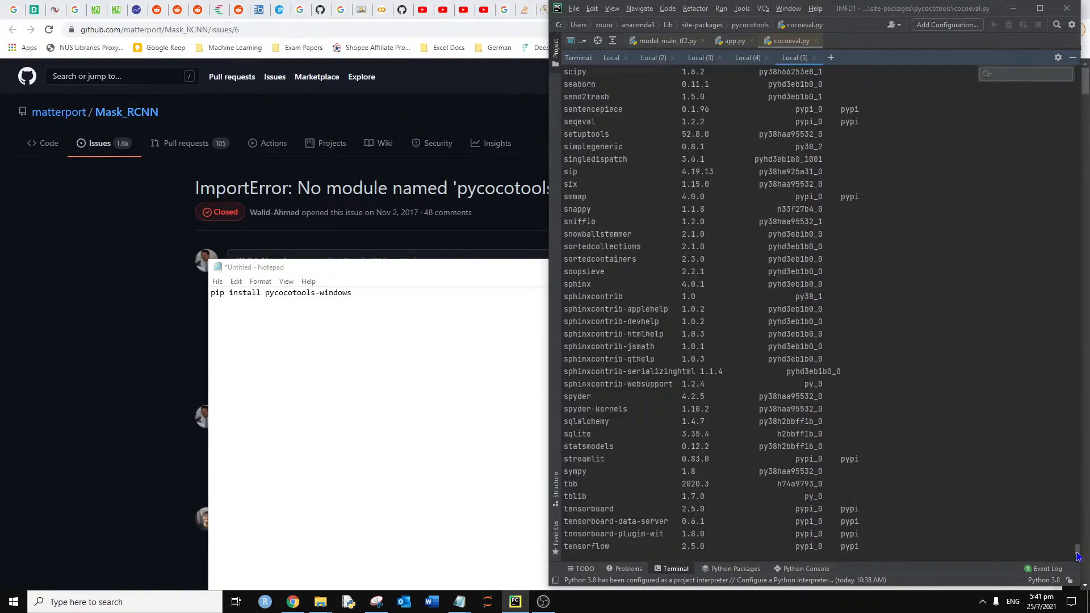
scroll("down", 3)
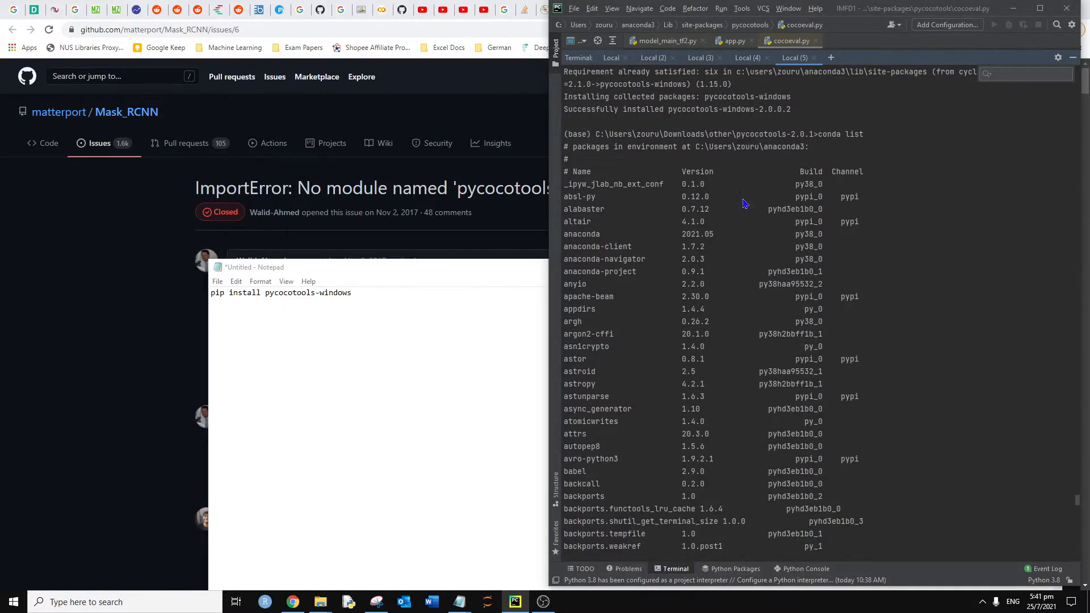
left_click(749, 58)
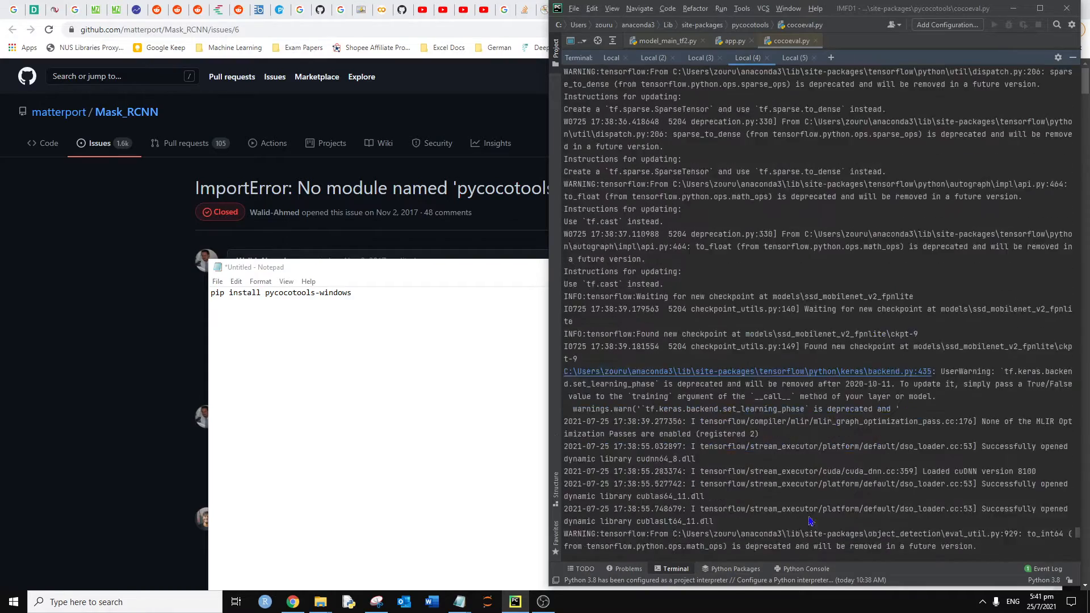